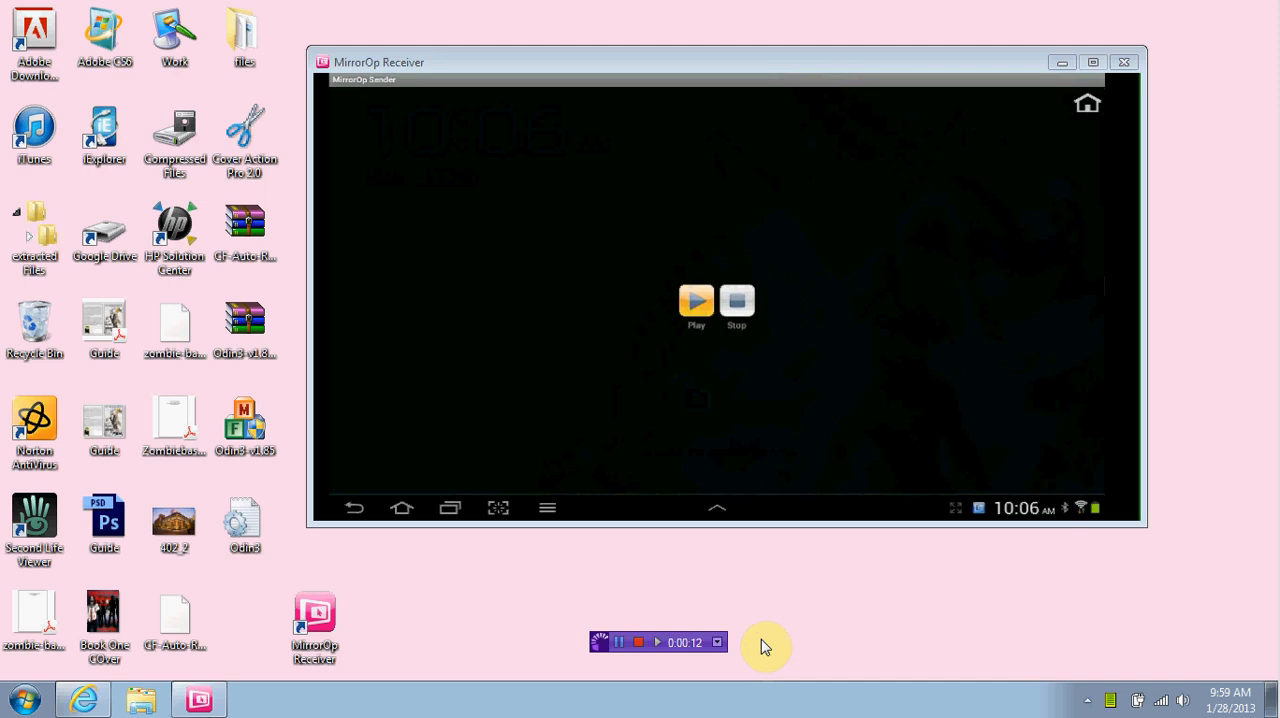
mouse_move(524, 267)
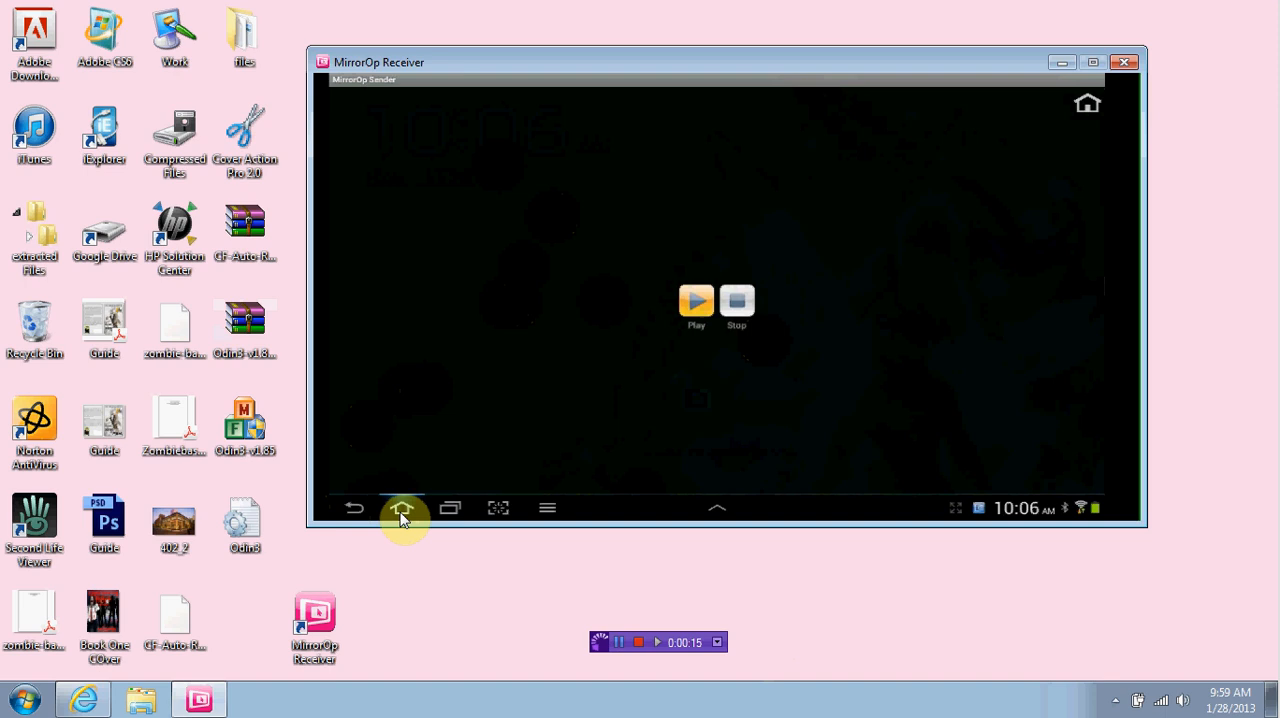
Step: Return the mirrored Galaxy Tab to its home screen with app icons and the Inbox widget
left_click(402, 507)
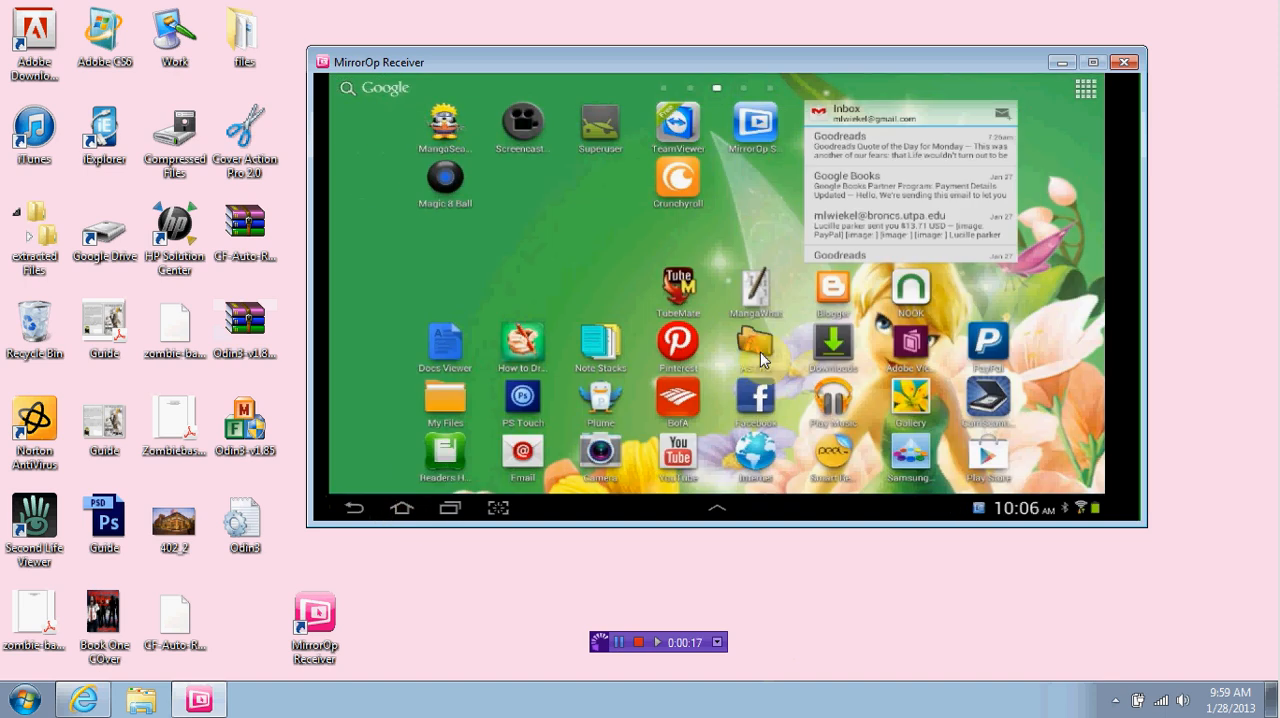
mouse_move(778, 113)
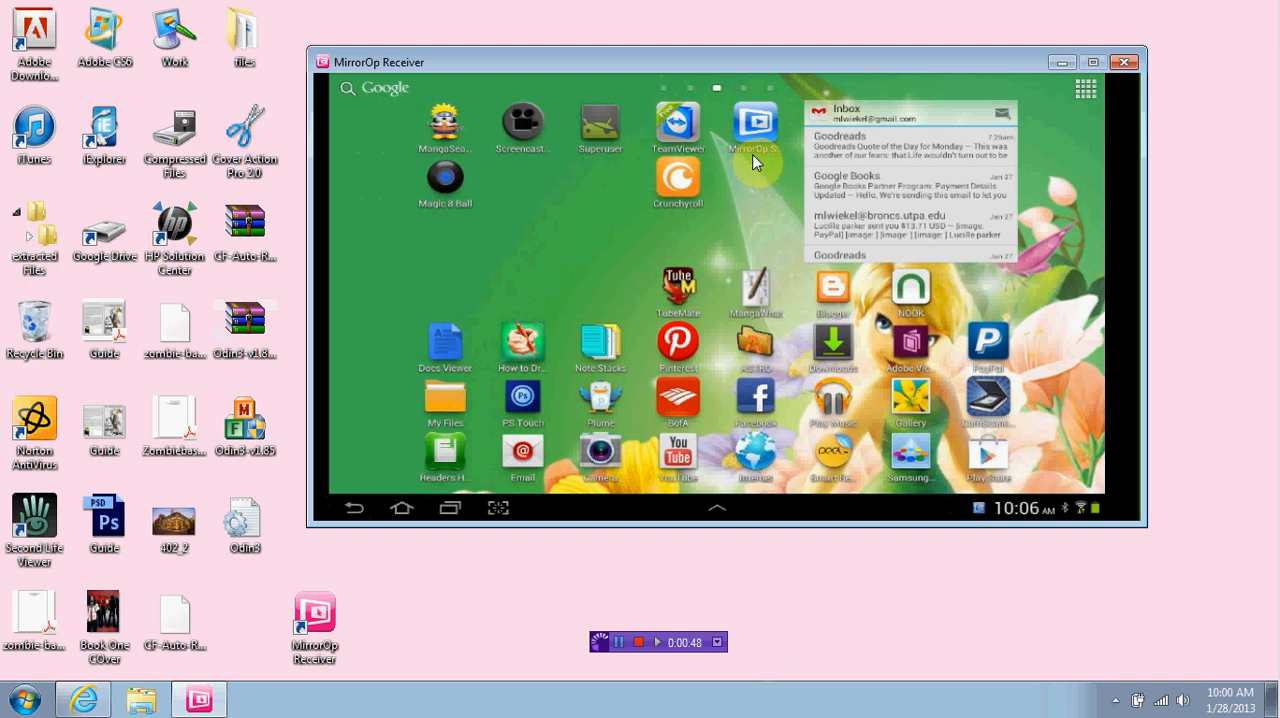
left_click(314, 615)
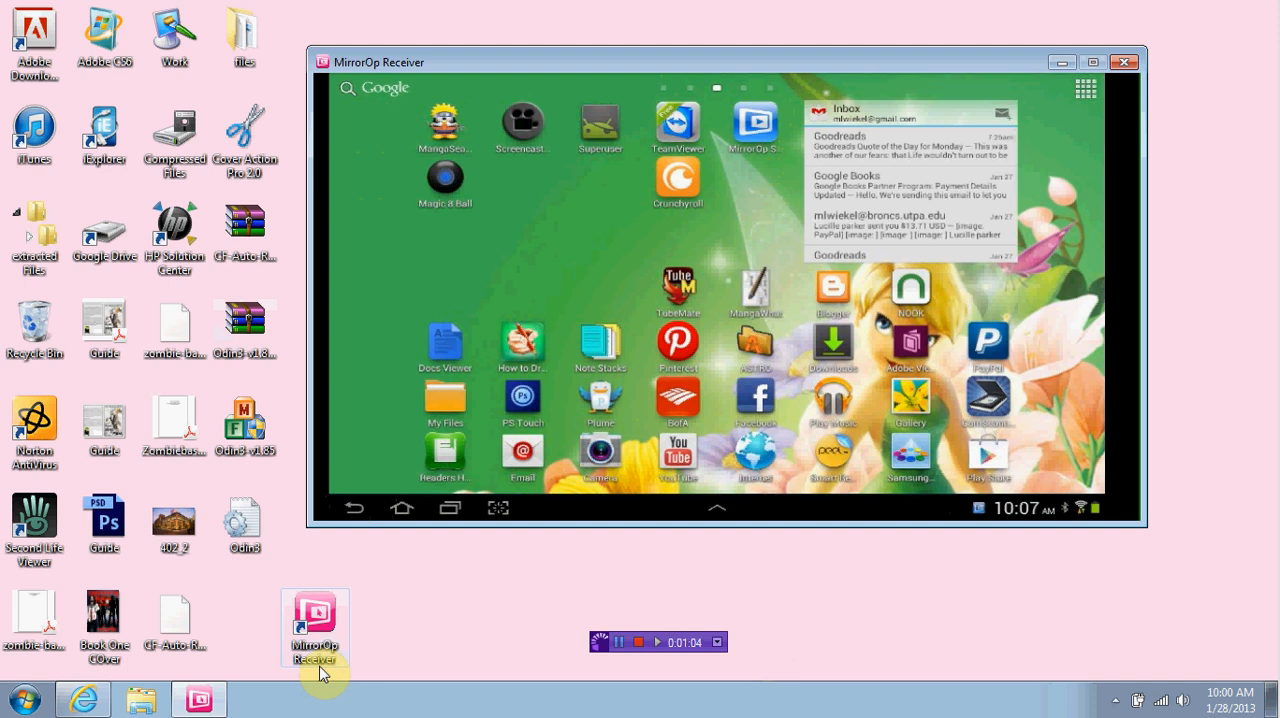
mouse_move(573, 414)
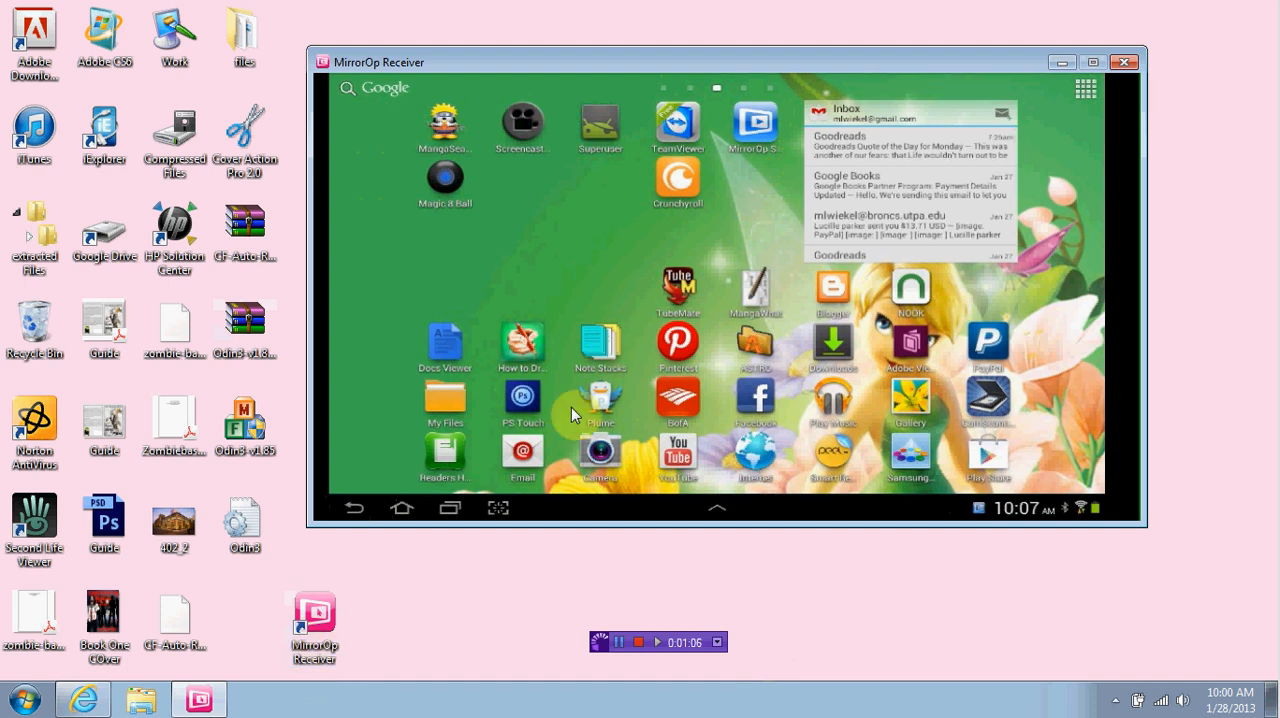
left_click(314, 626)
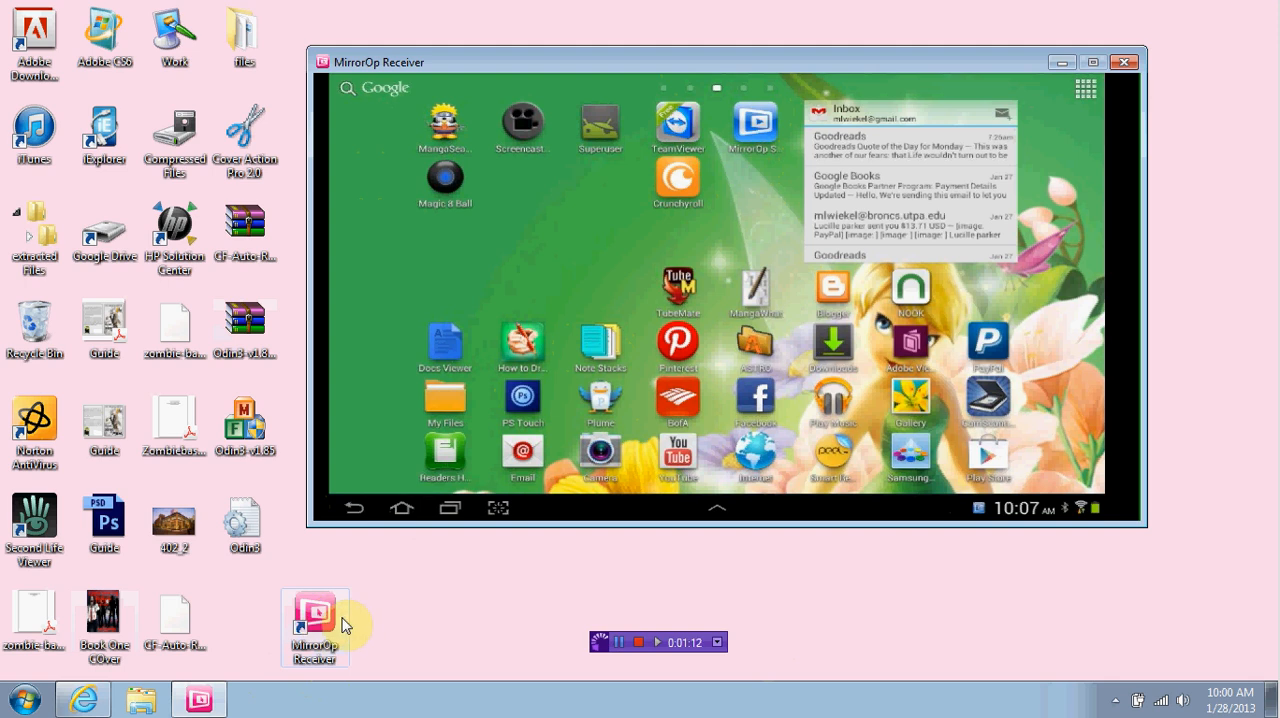
mouse_move(351, 634)
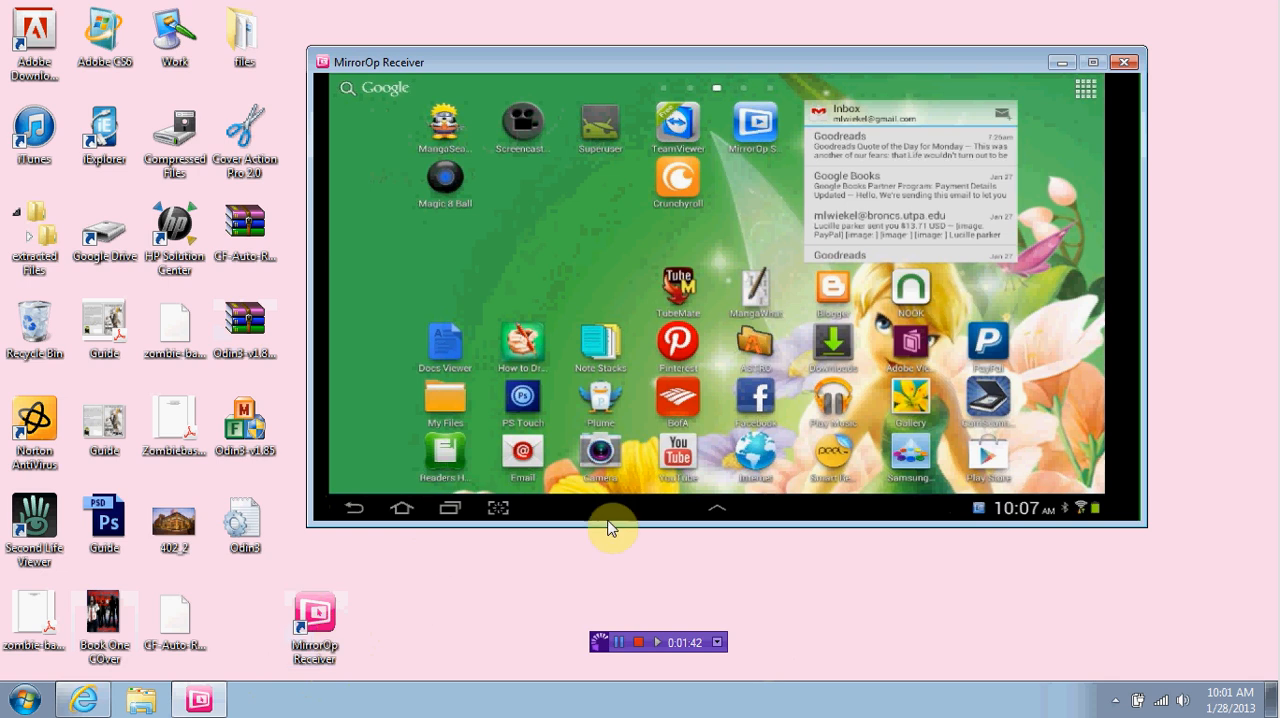
mouse_move(420, 258)
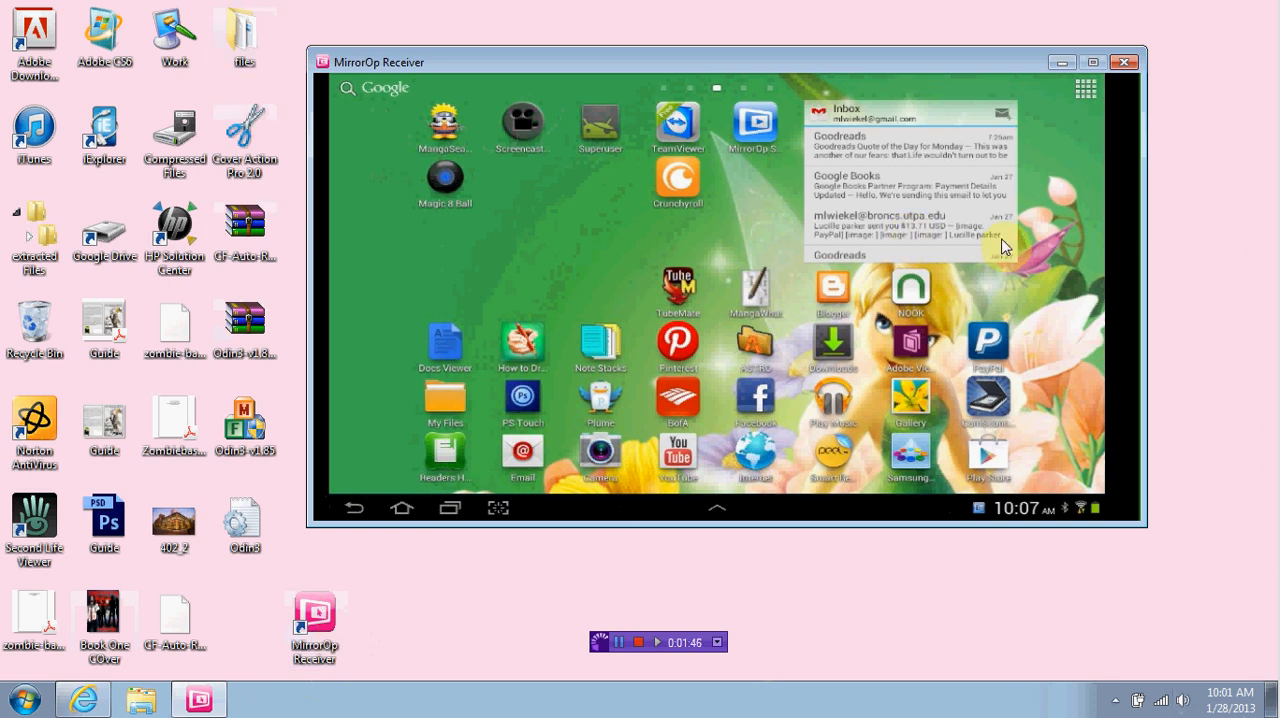
mouse_move(655, 358)
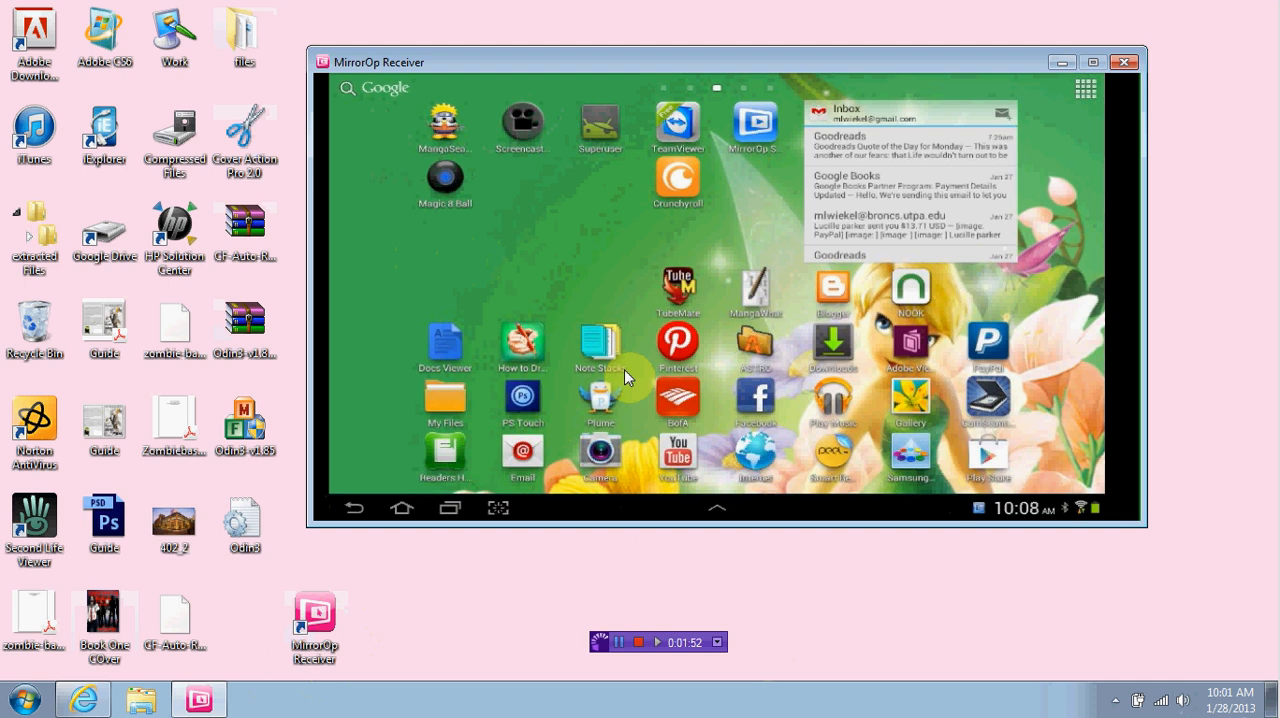
mouse_move(798, 327)
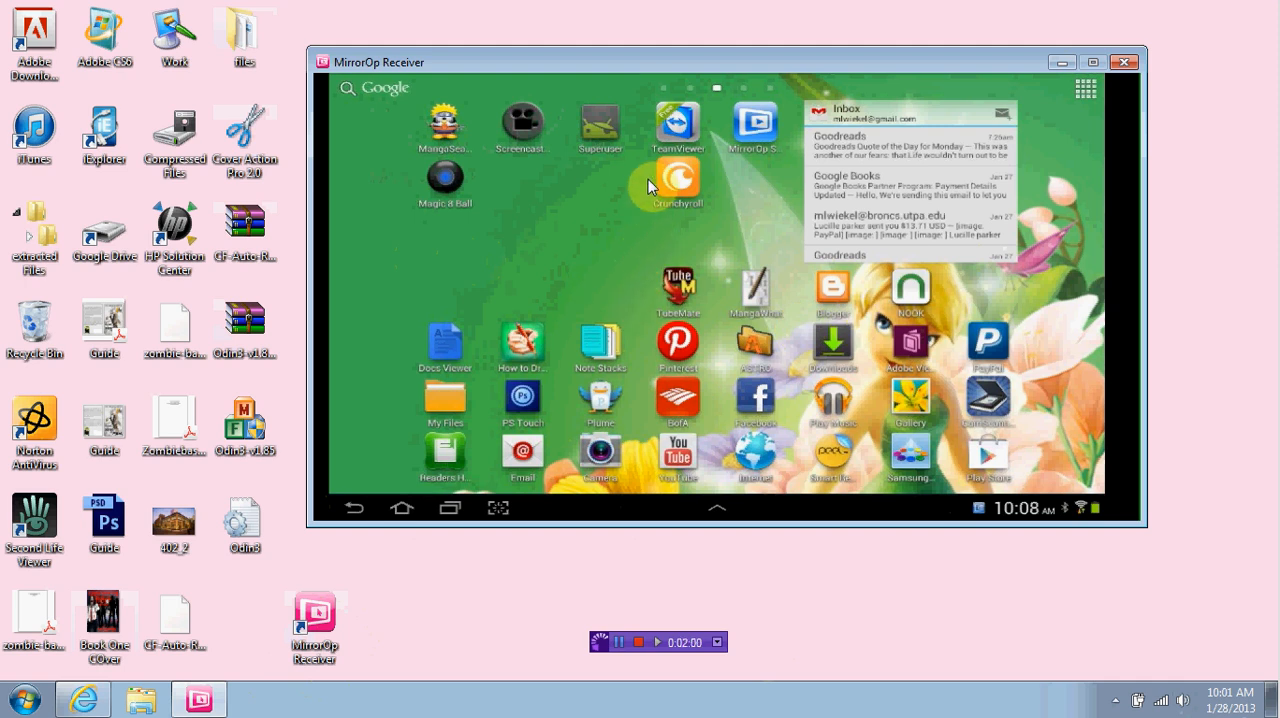
mouse_move(795, 40)
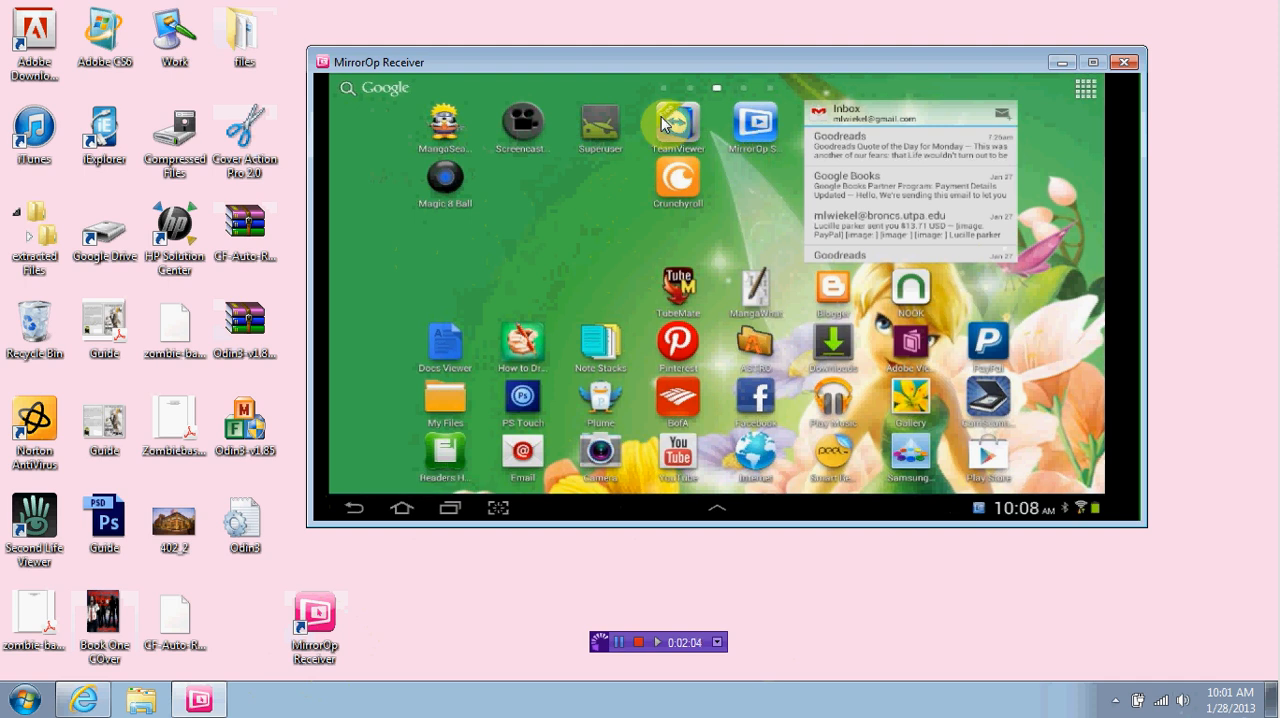
mouse_move(525, 135)
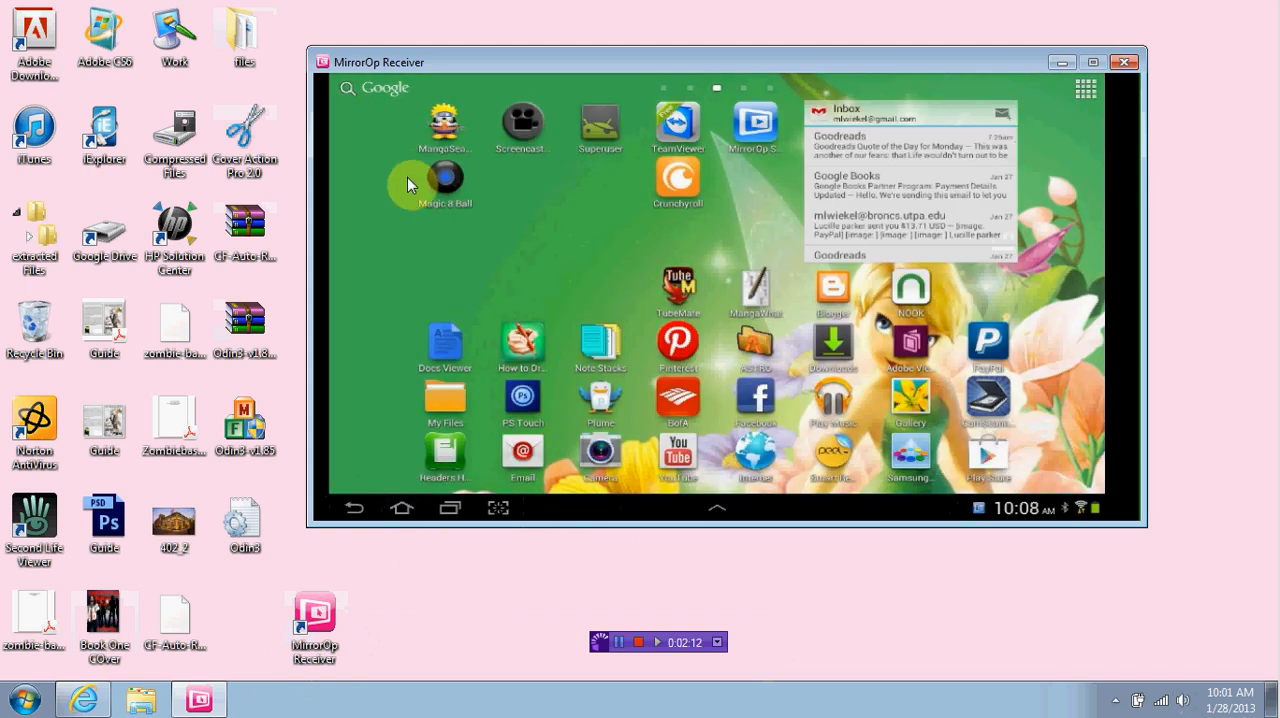
mouse_move(477, 184)
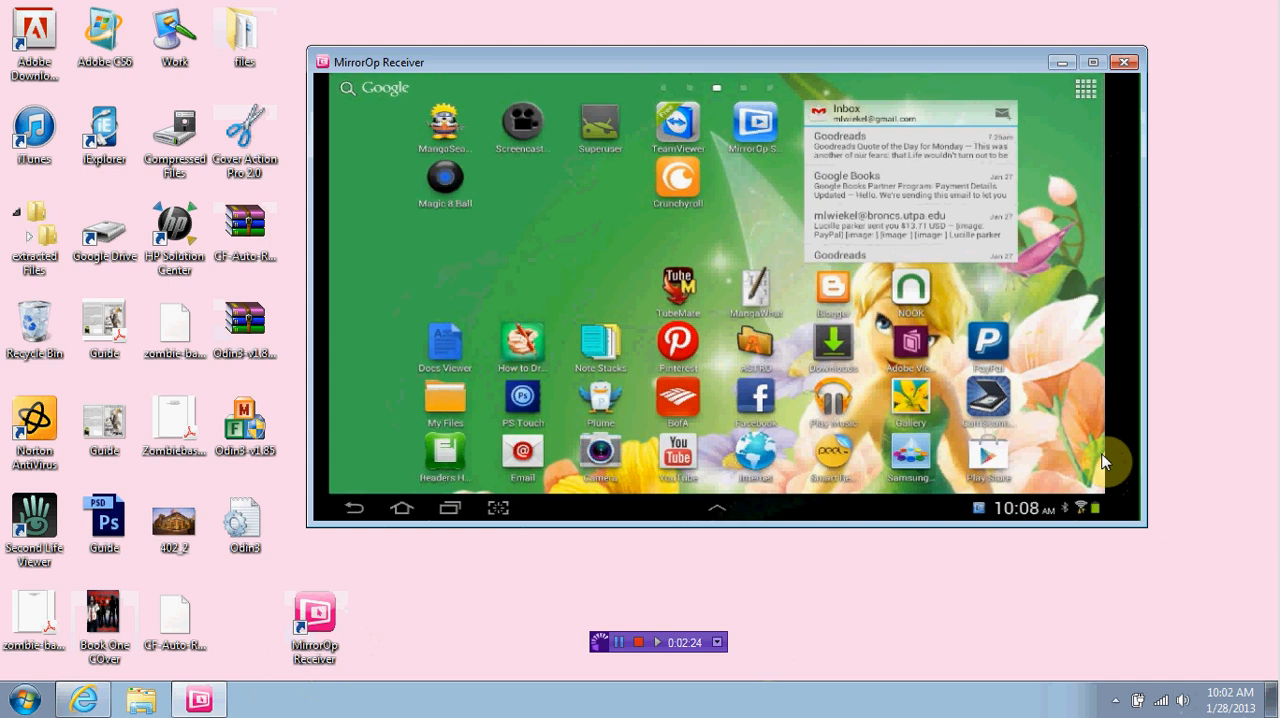
mouse_move(499, 19)
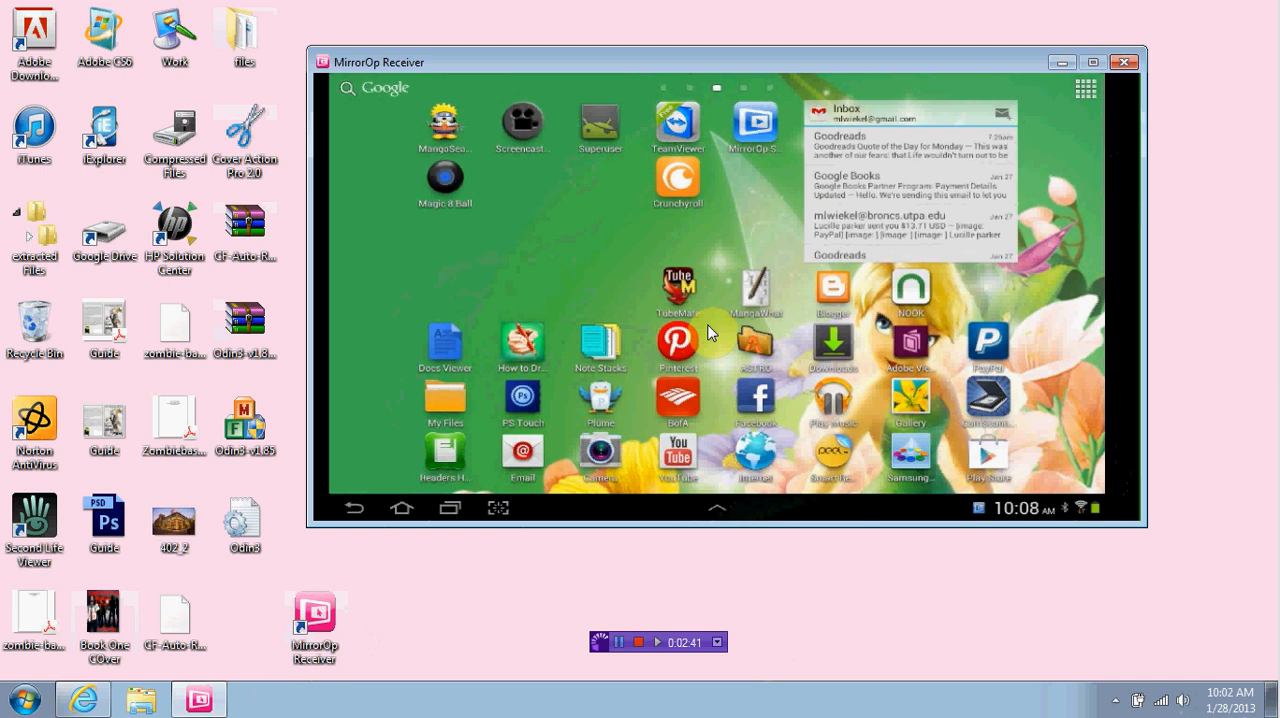
mouse_move(690, 318)
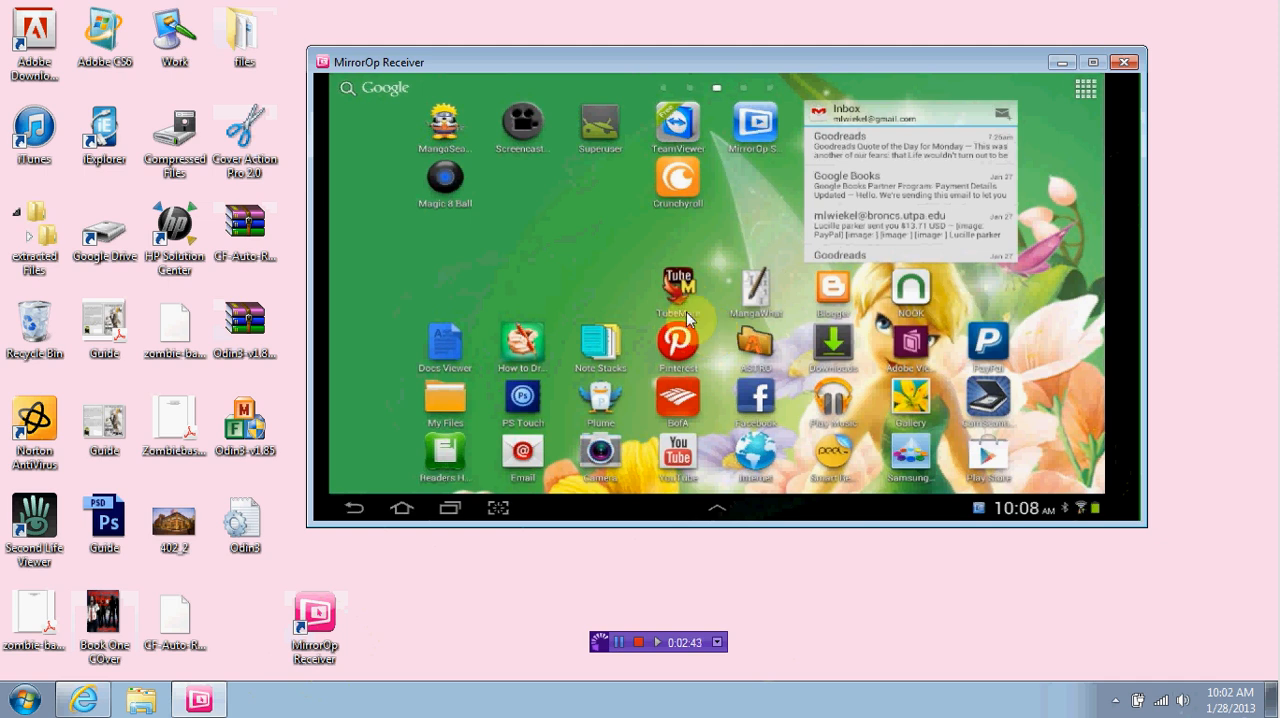
mouse_move(494, 486)
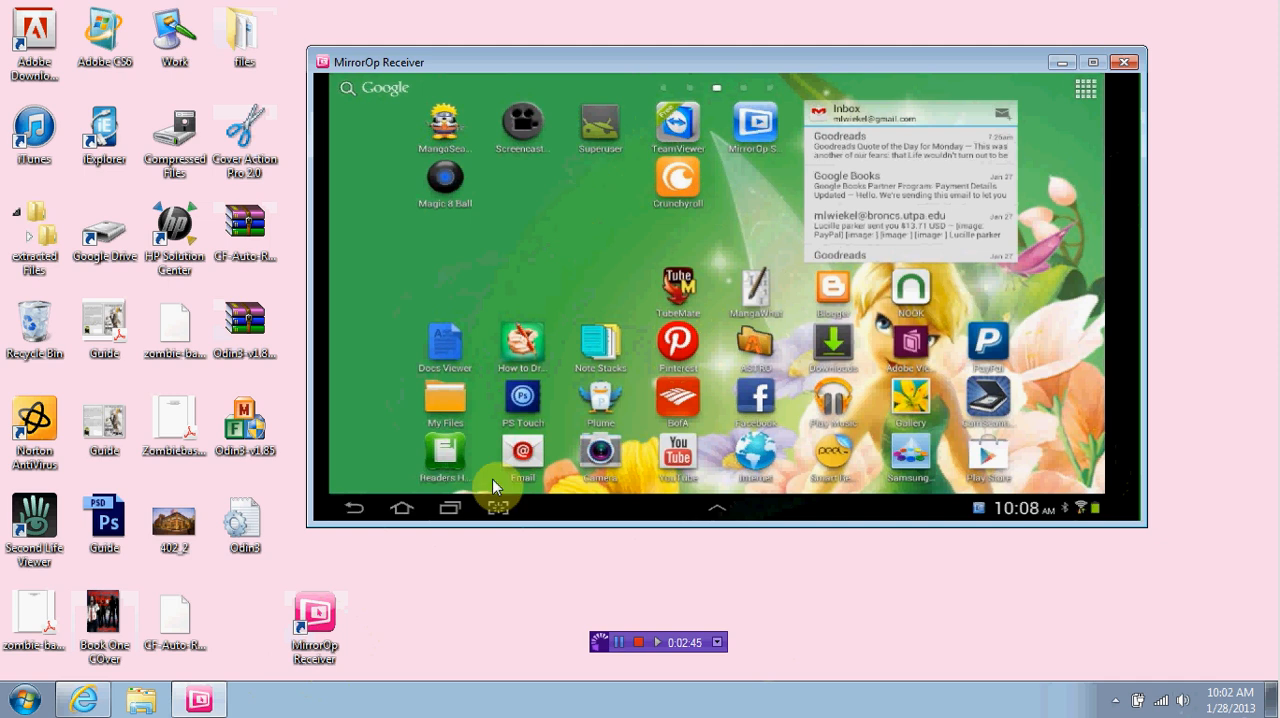